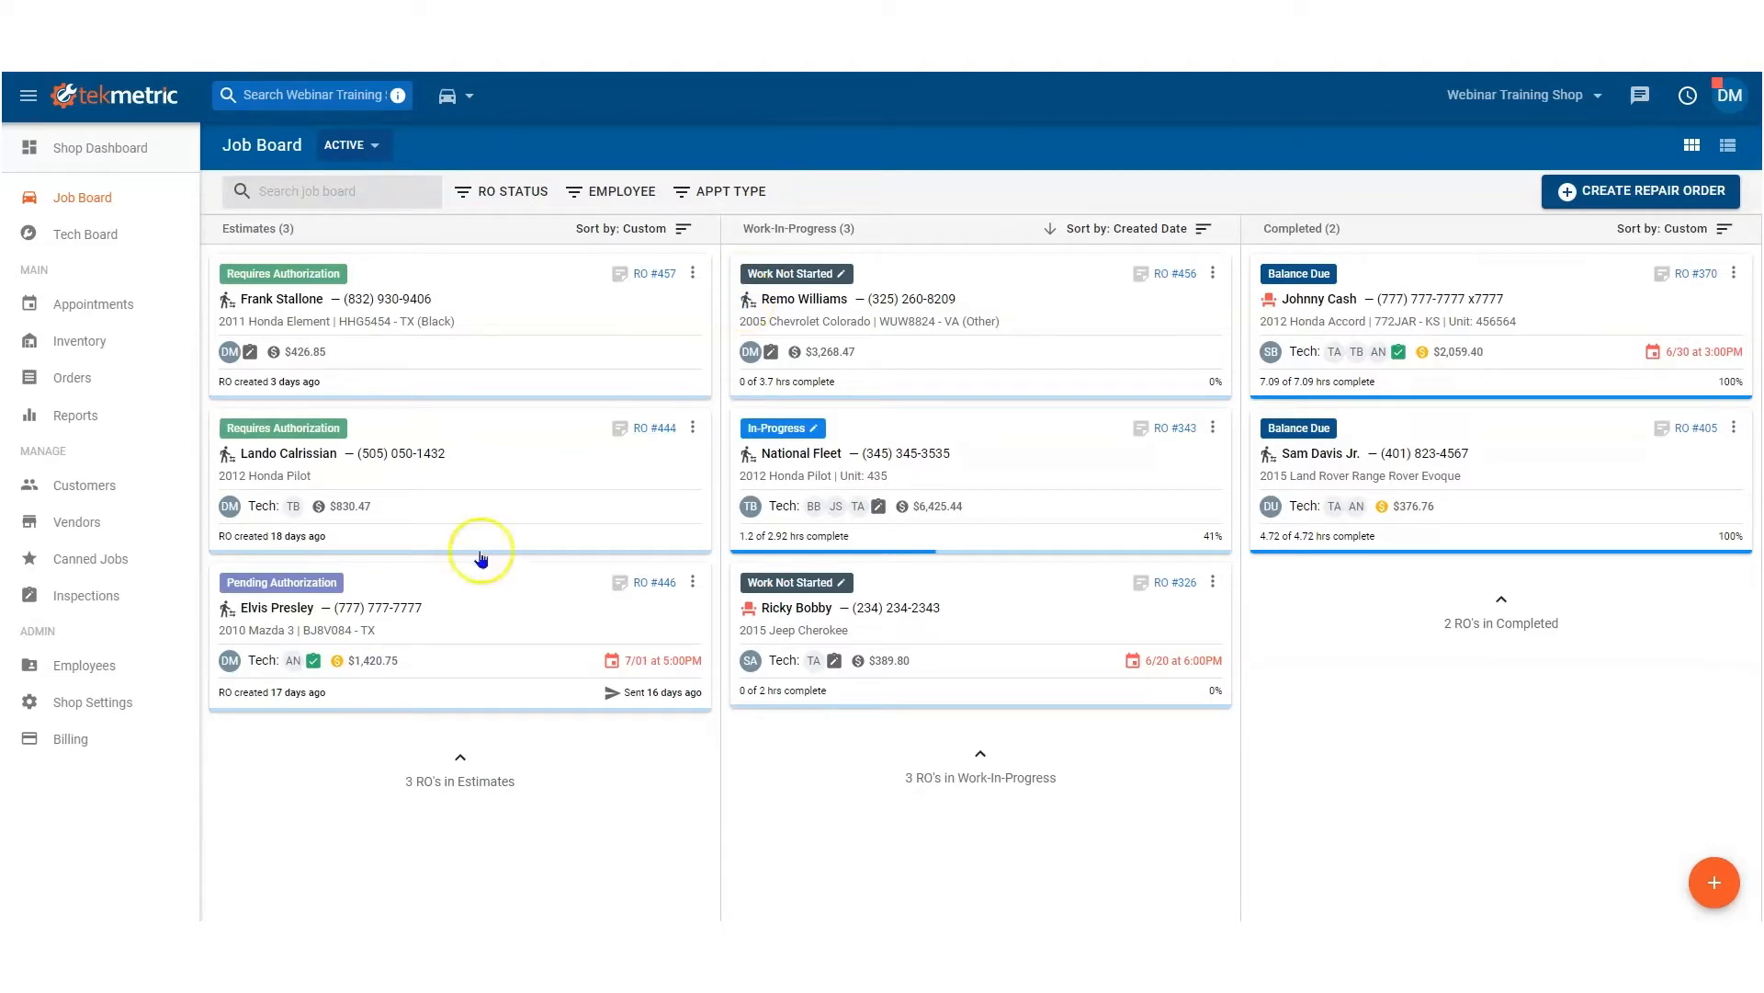
Go to Shop Settings, RO Settings, and view the taxes: 8.25% sales tax on parts and fees.
click(100, 701)
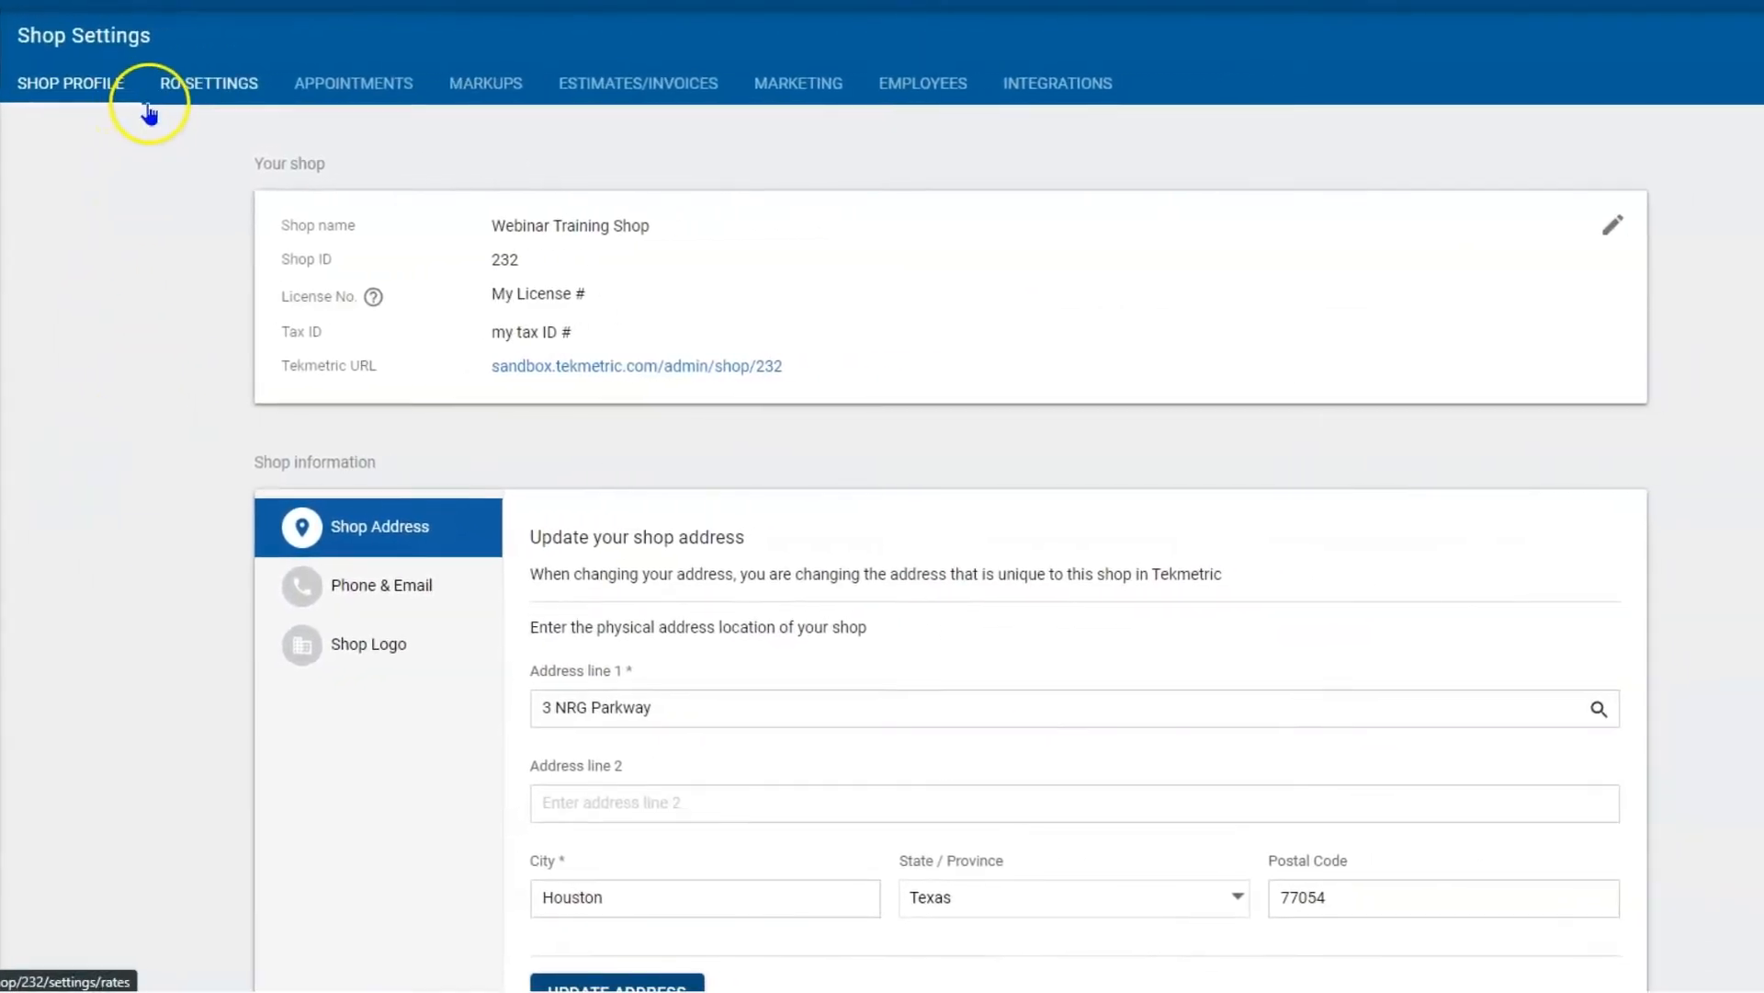
click(207, 82)
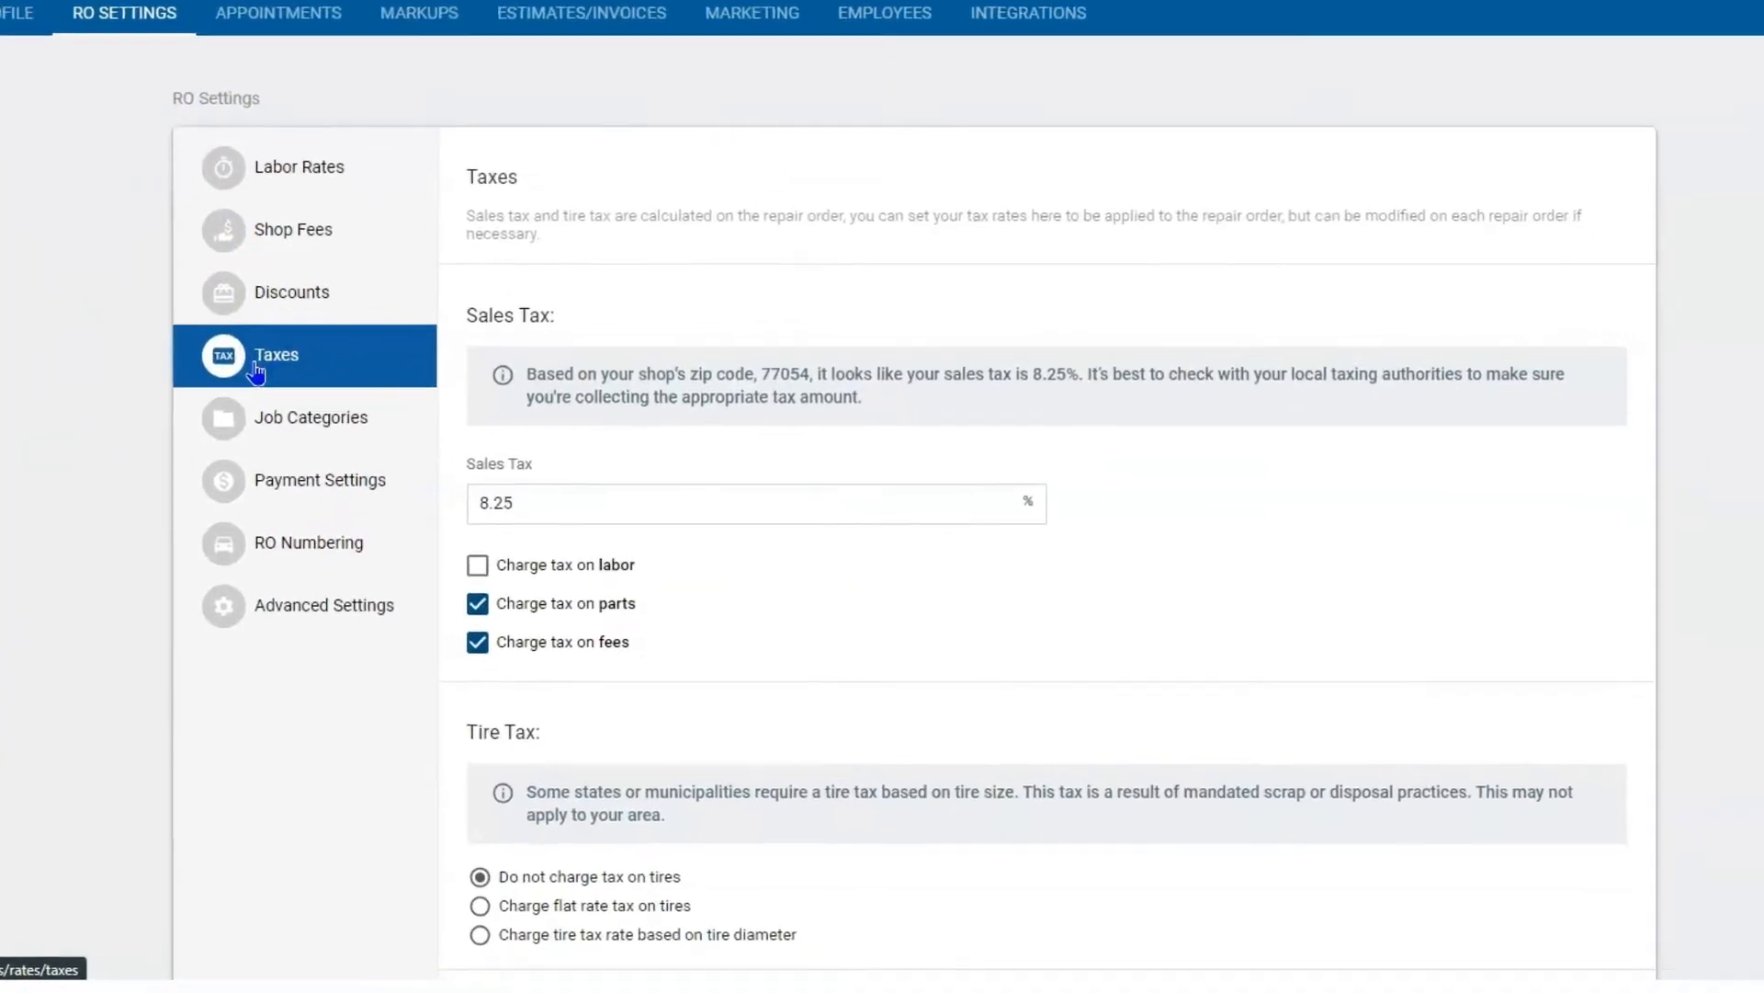
scroll(down, 3)
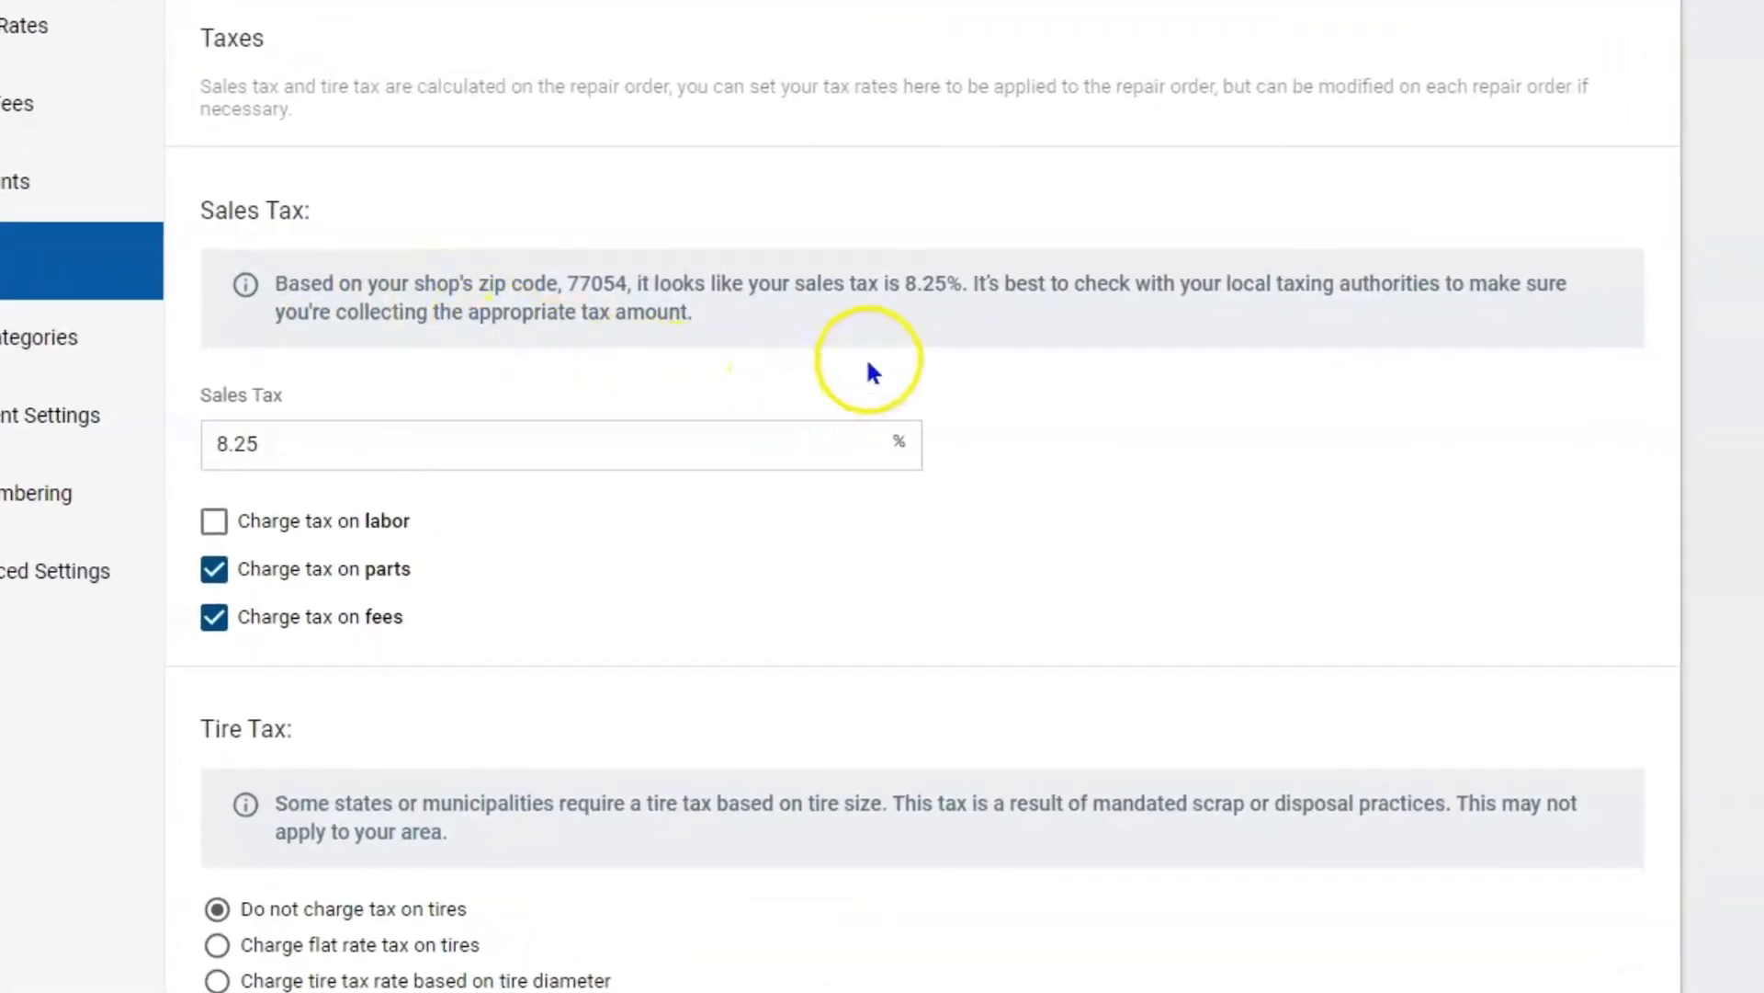
mouse_move(942, 337)
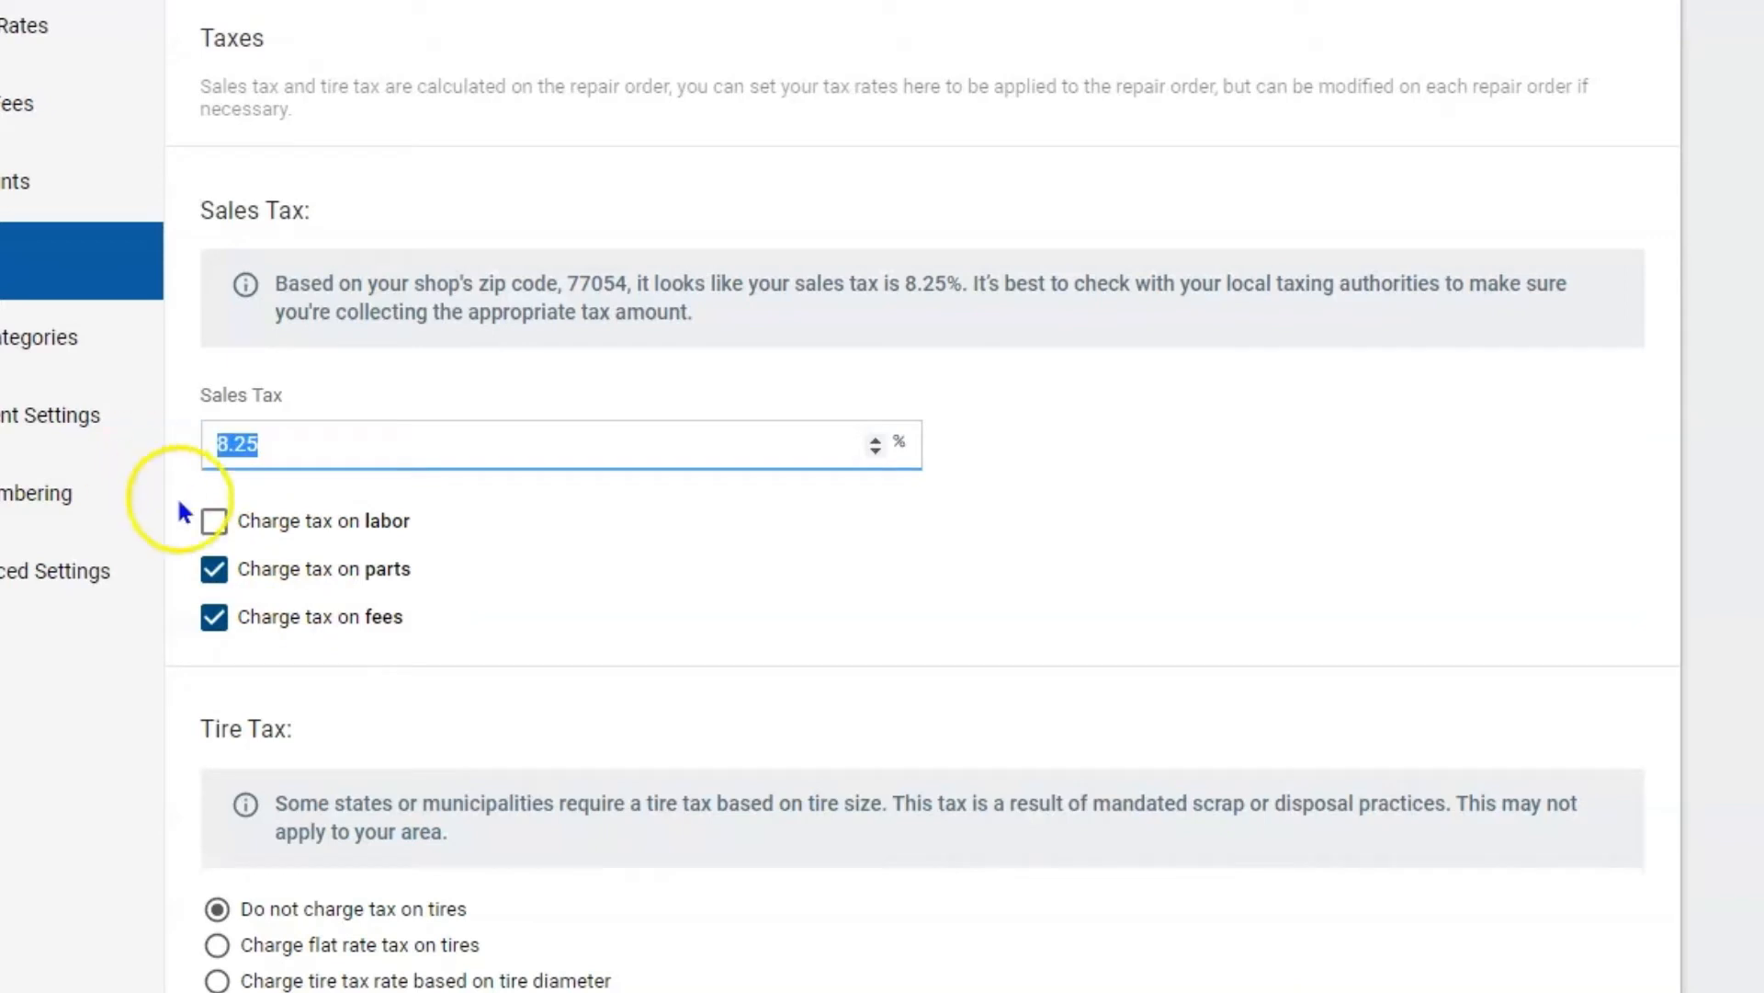
click(214, 520)
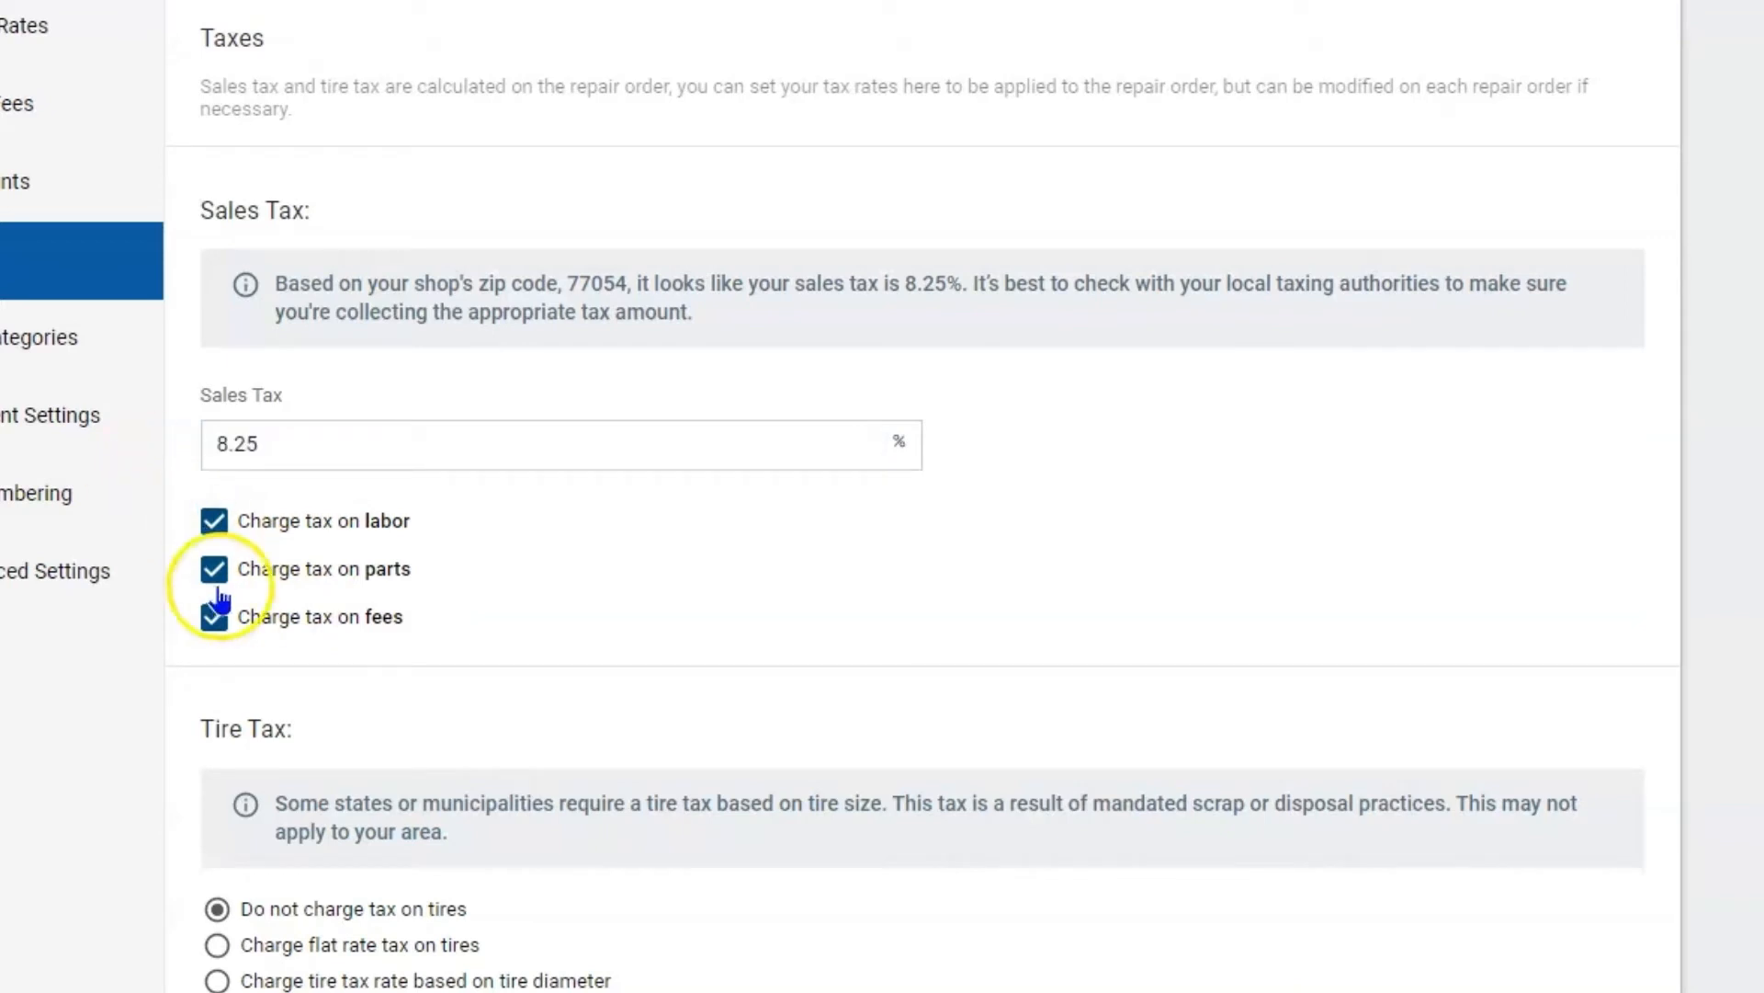
click(214, 616)
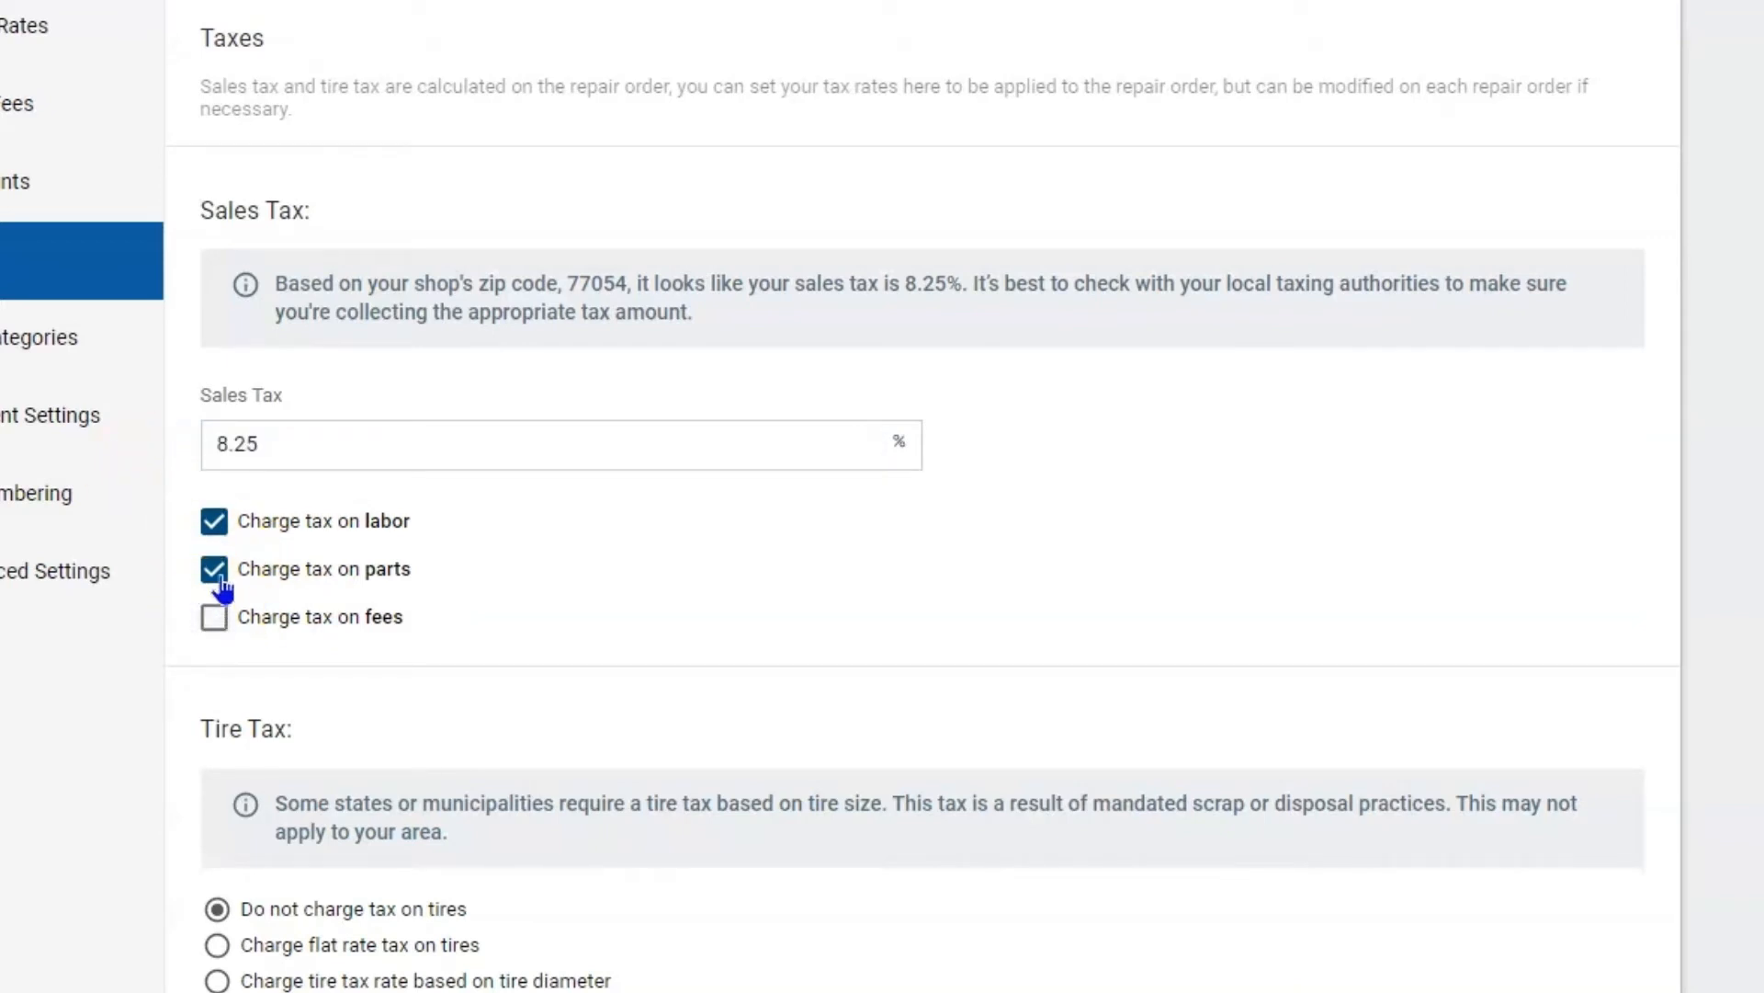
click(215, 616)
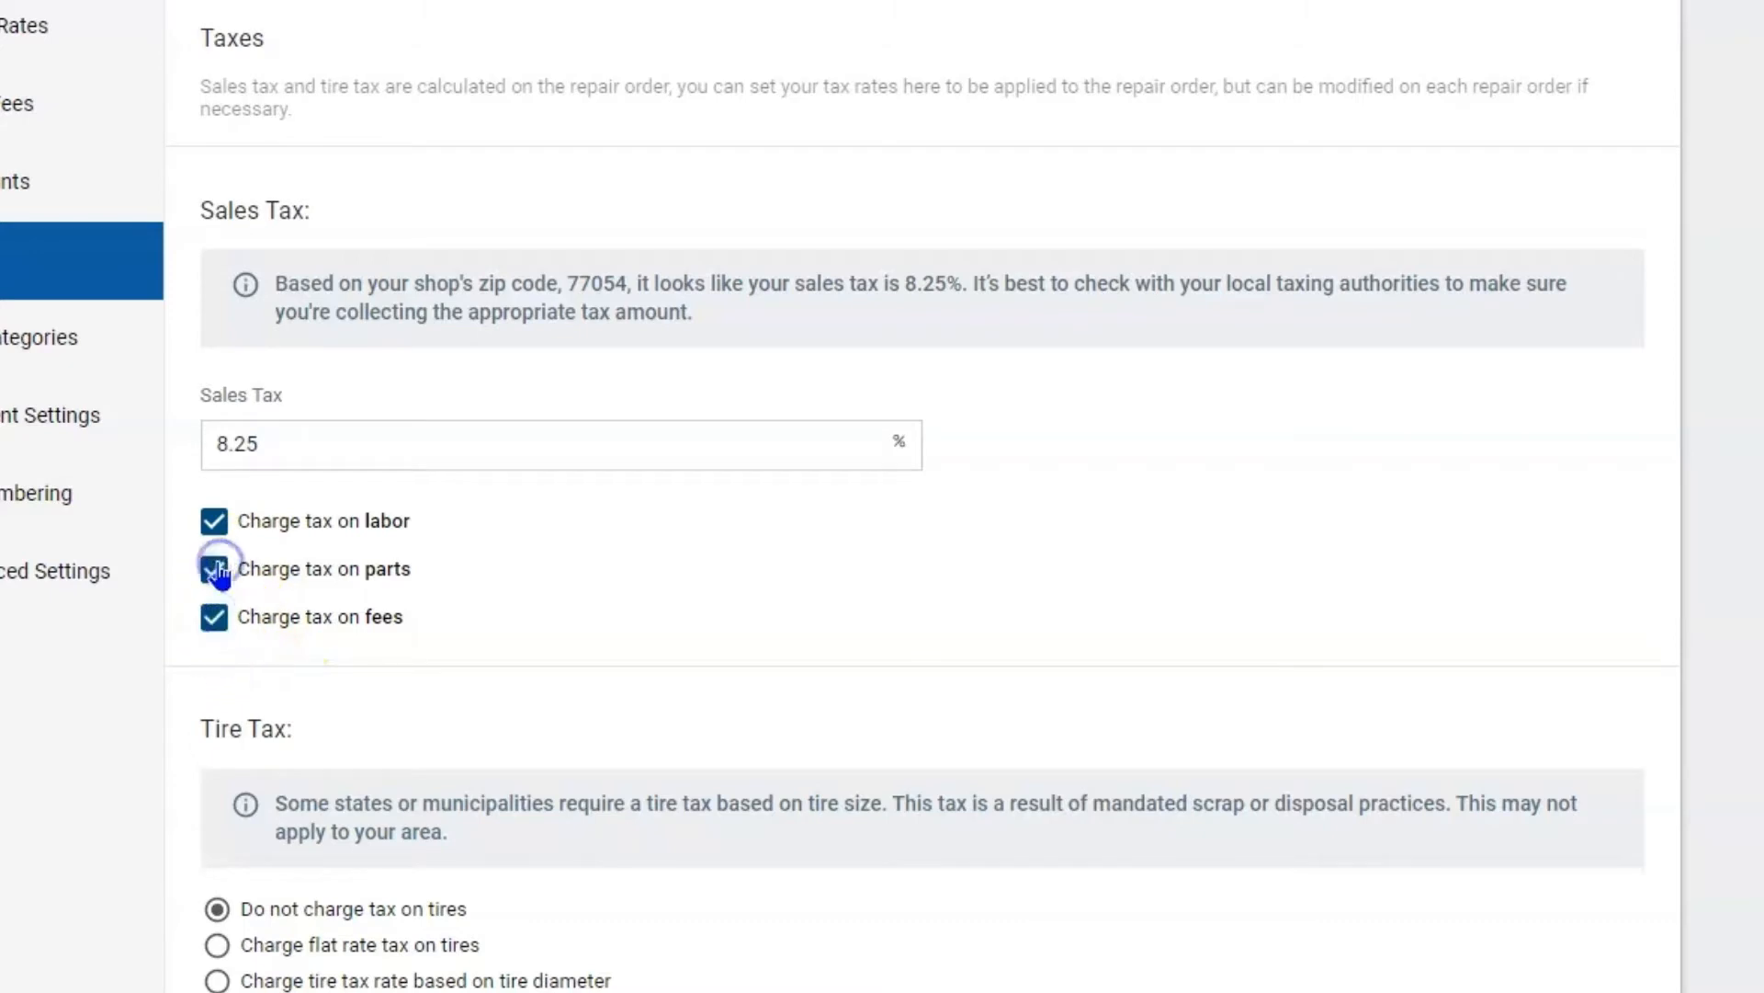
click(214, 568)
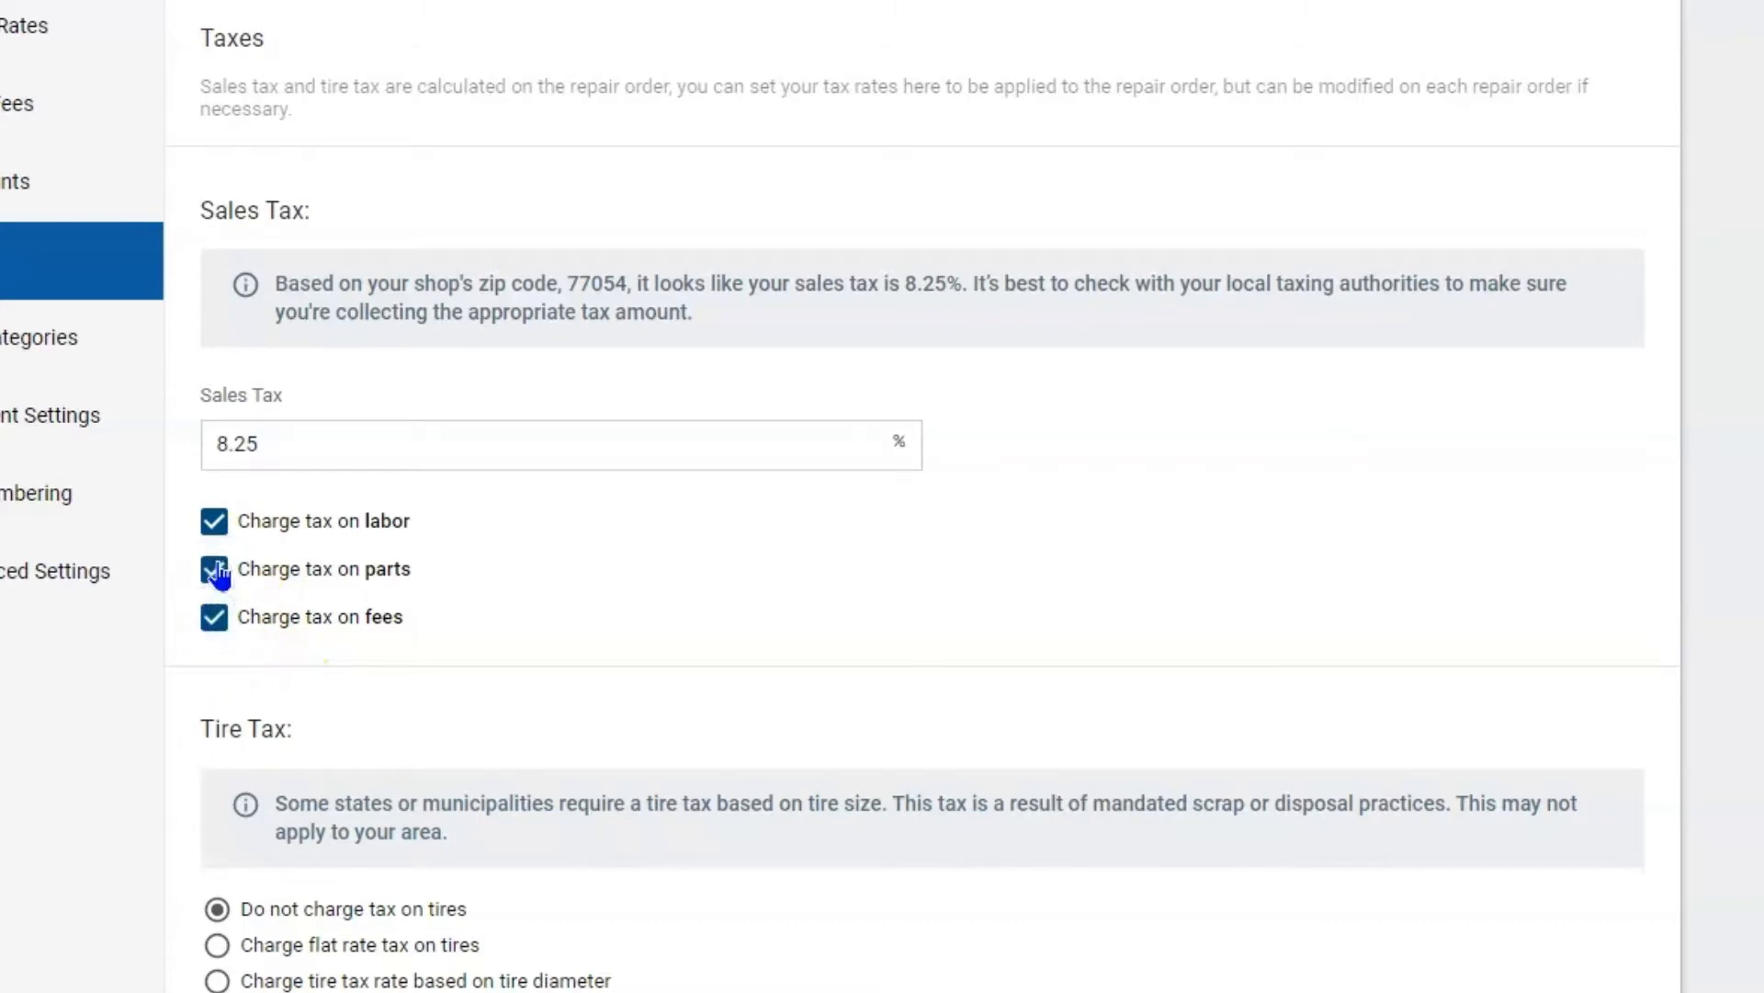
click(214, 520)
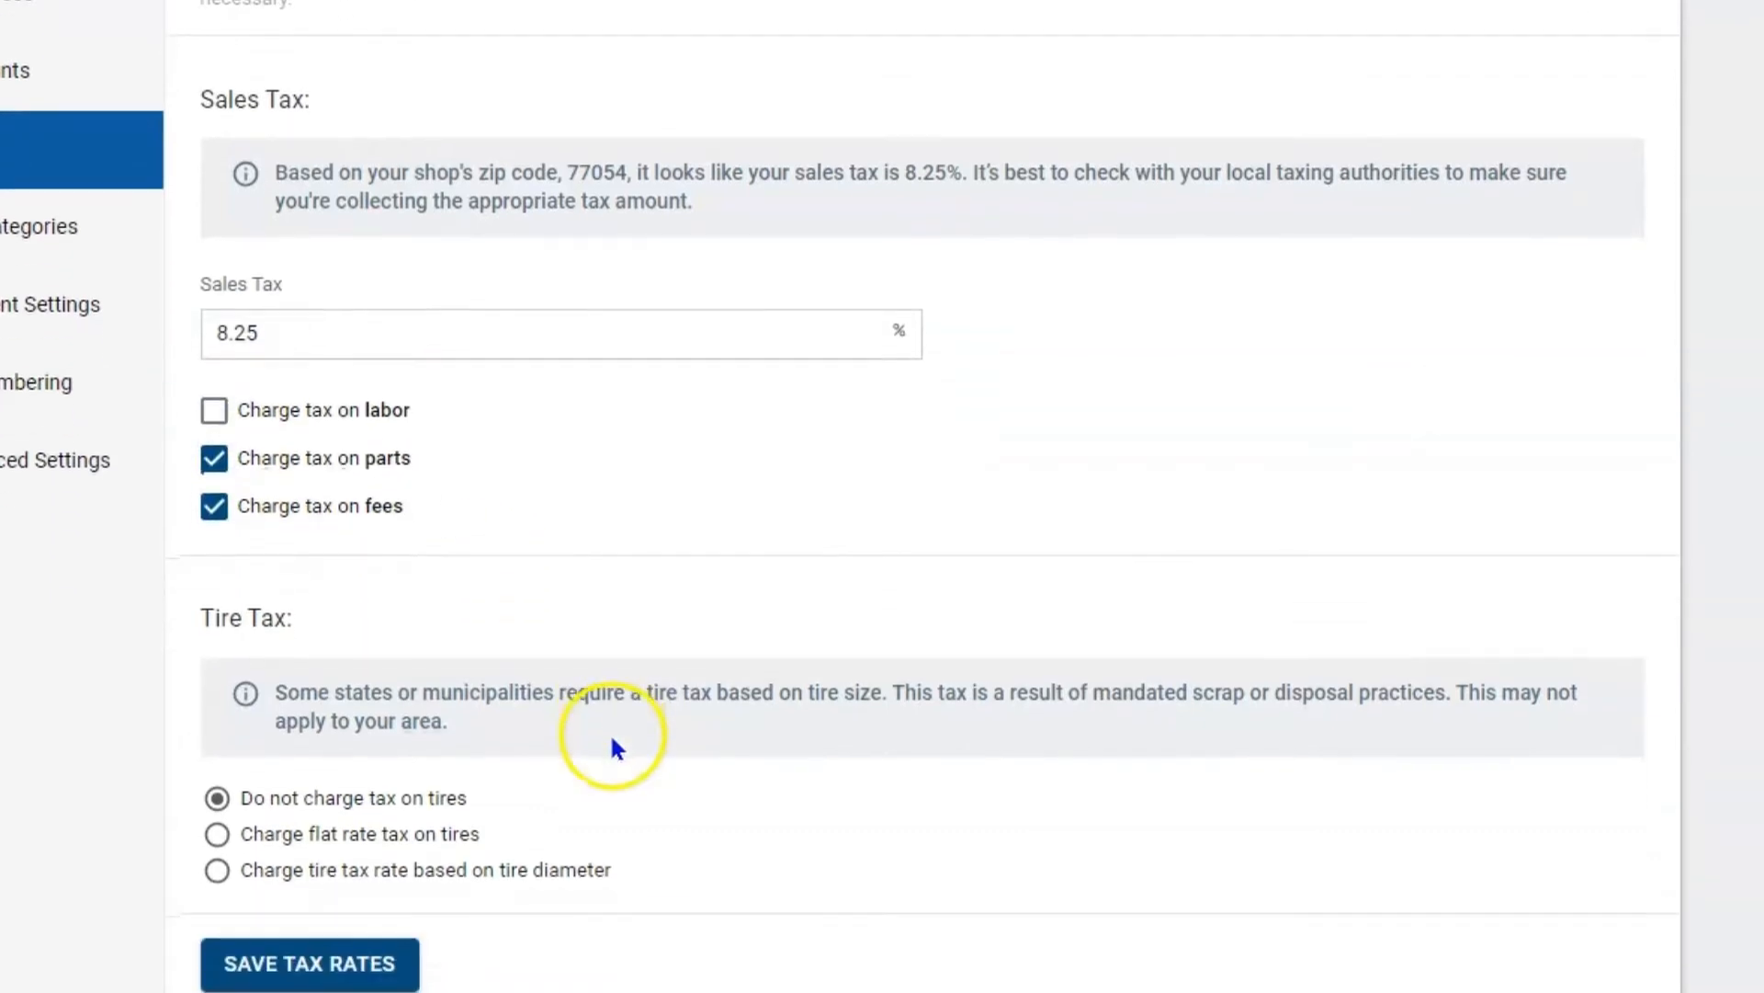
Under Tire Tax, switch to charging a flat $1.45 tax per tire.
scroll(down, 3)
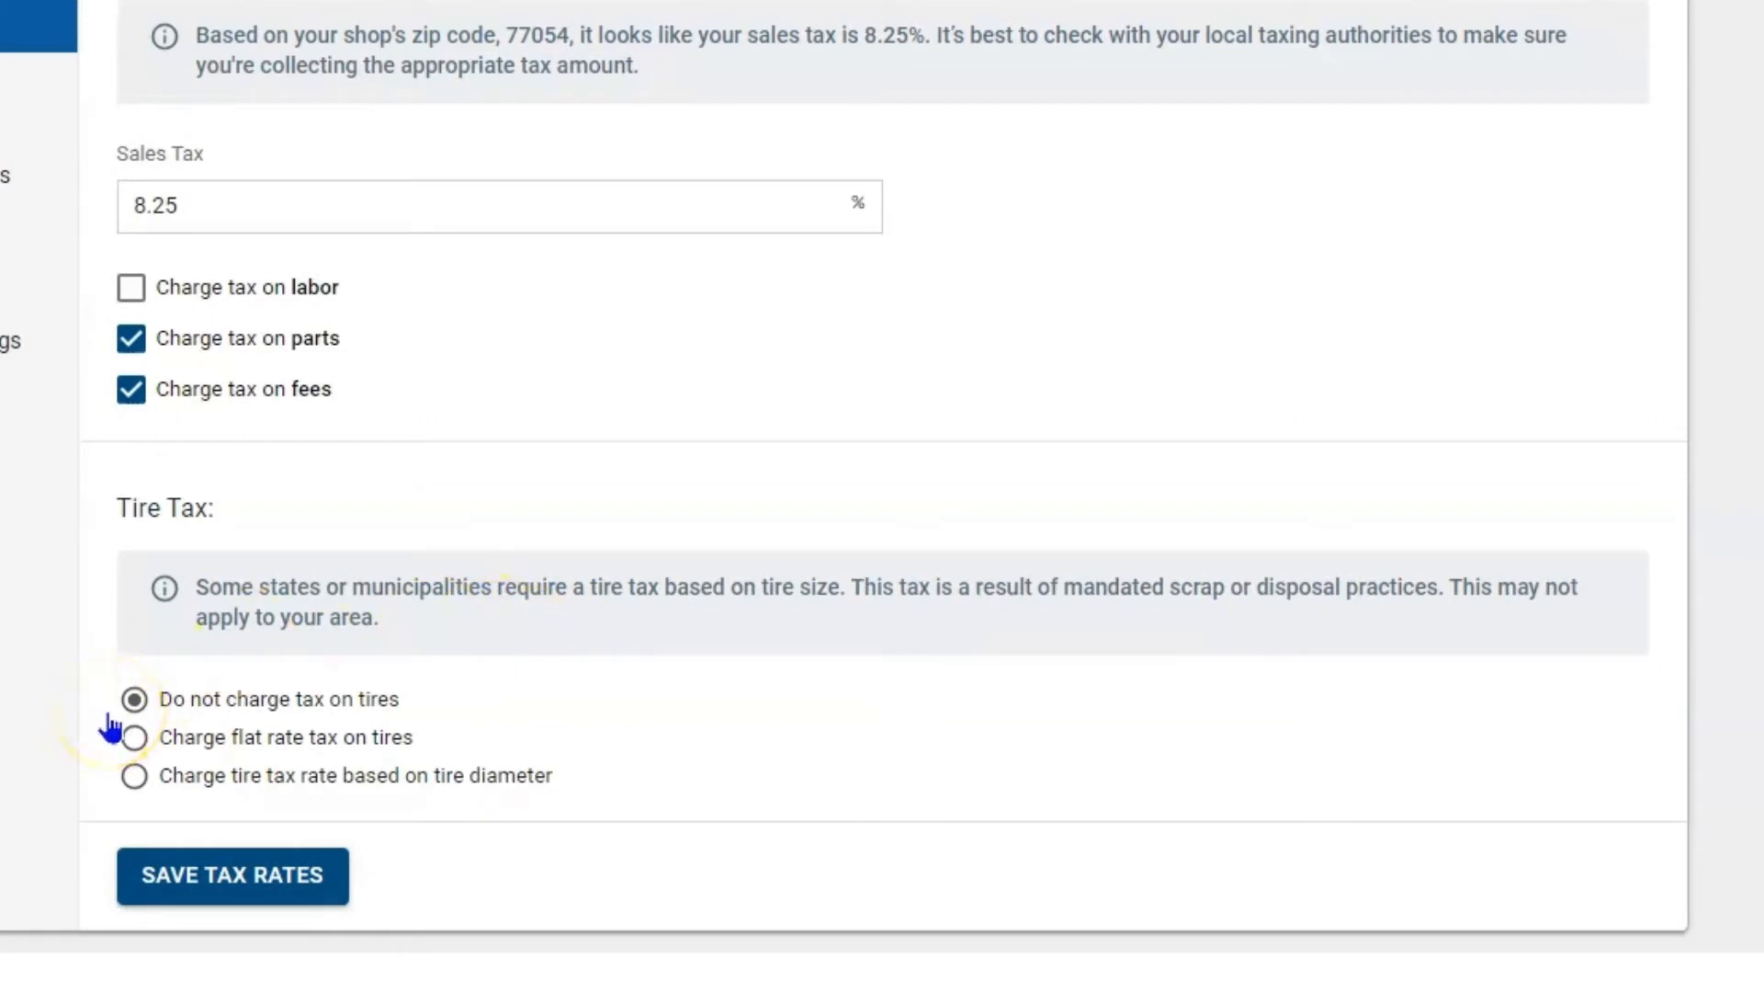
click(132, 737)
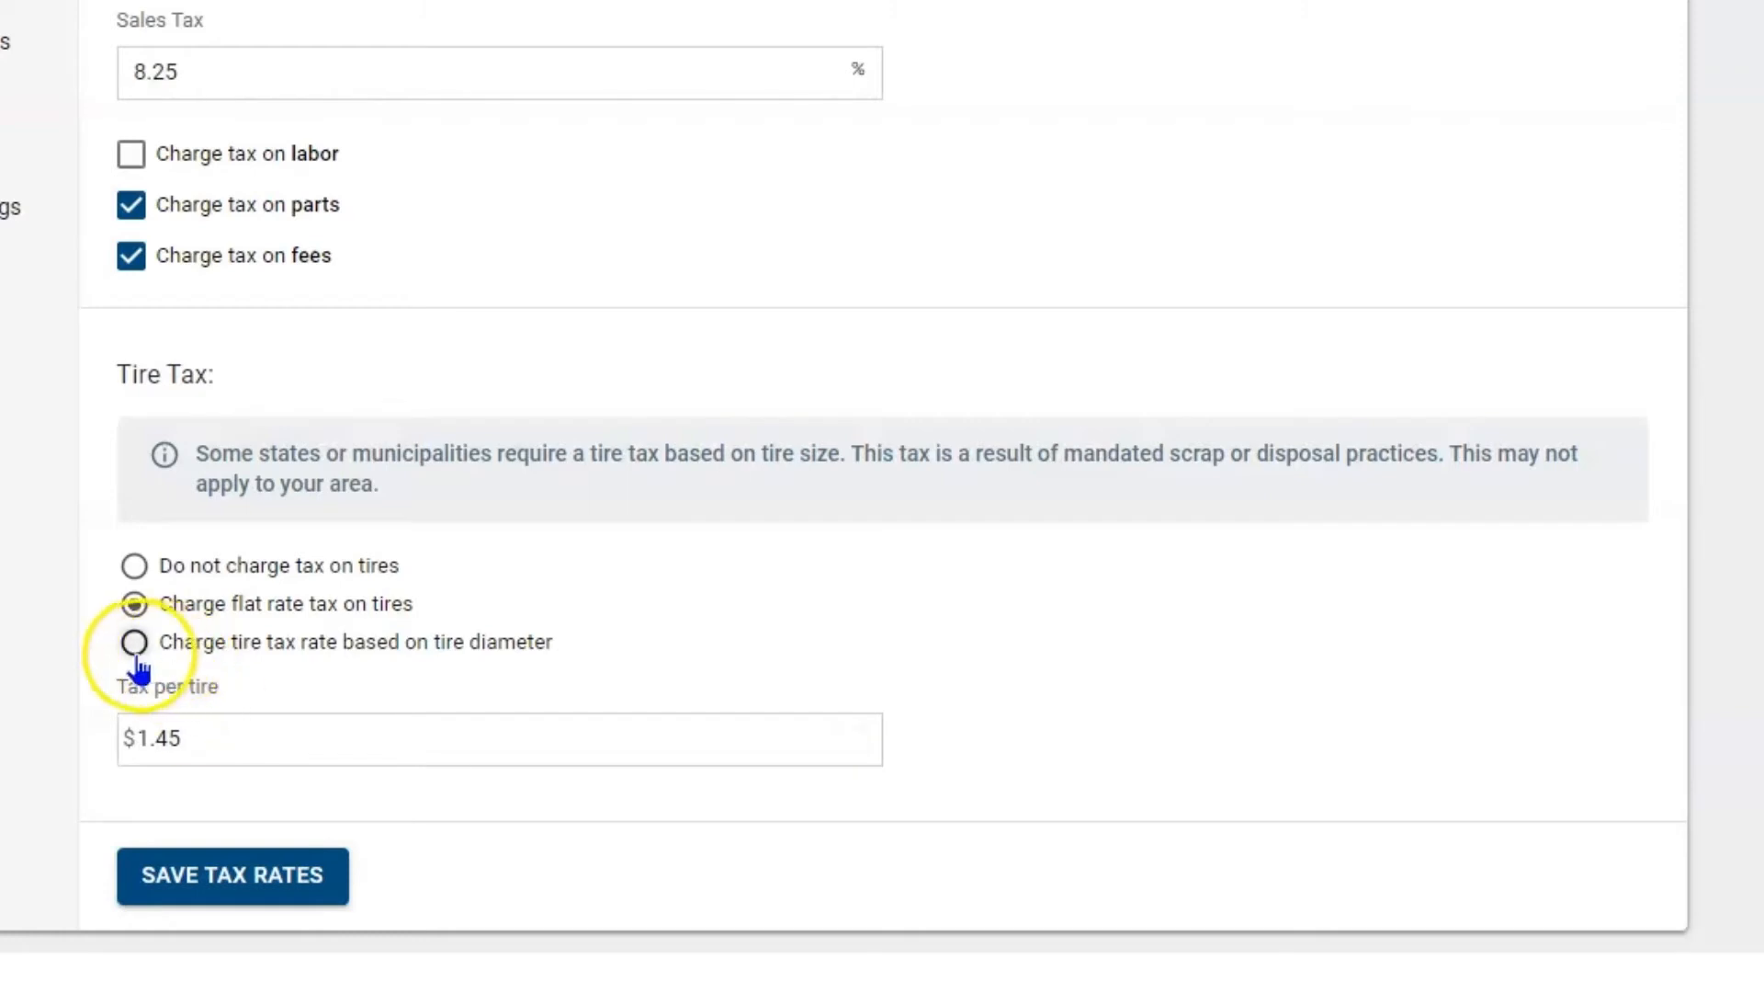
click(134, 642)
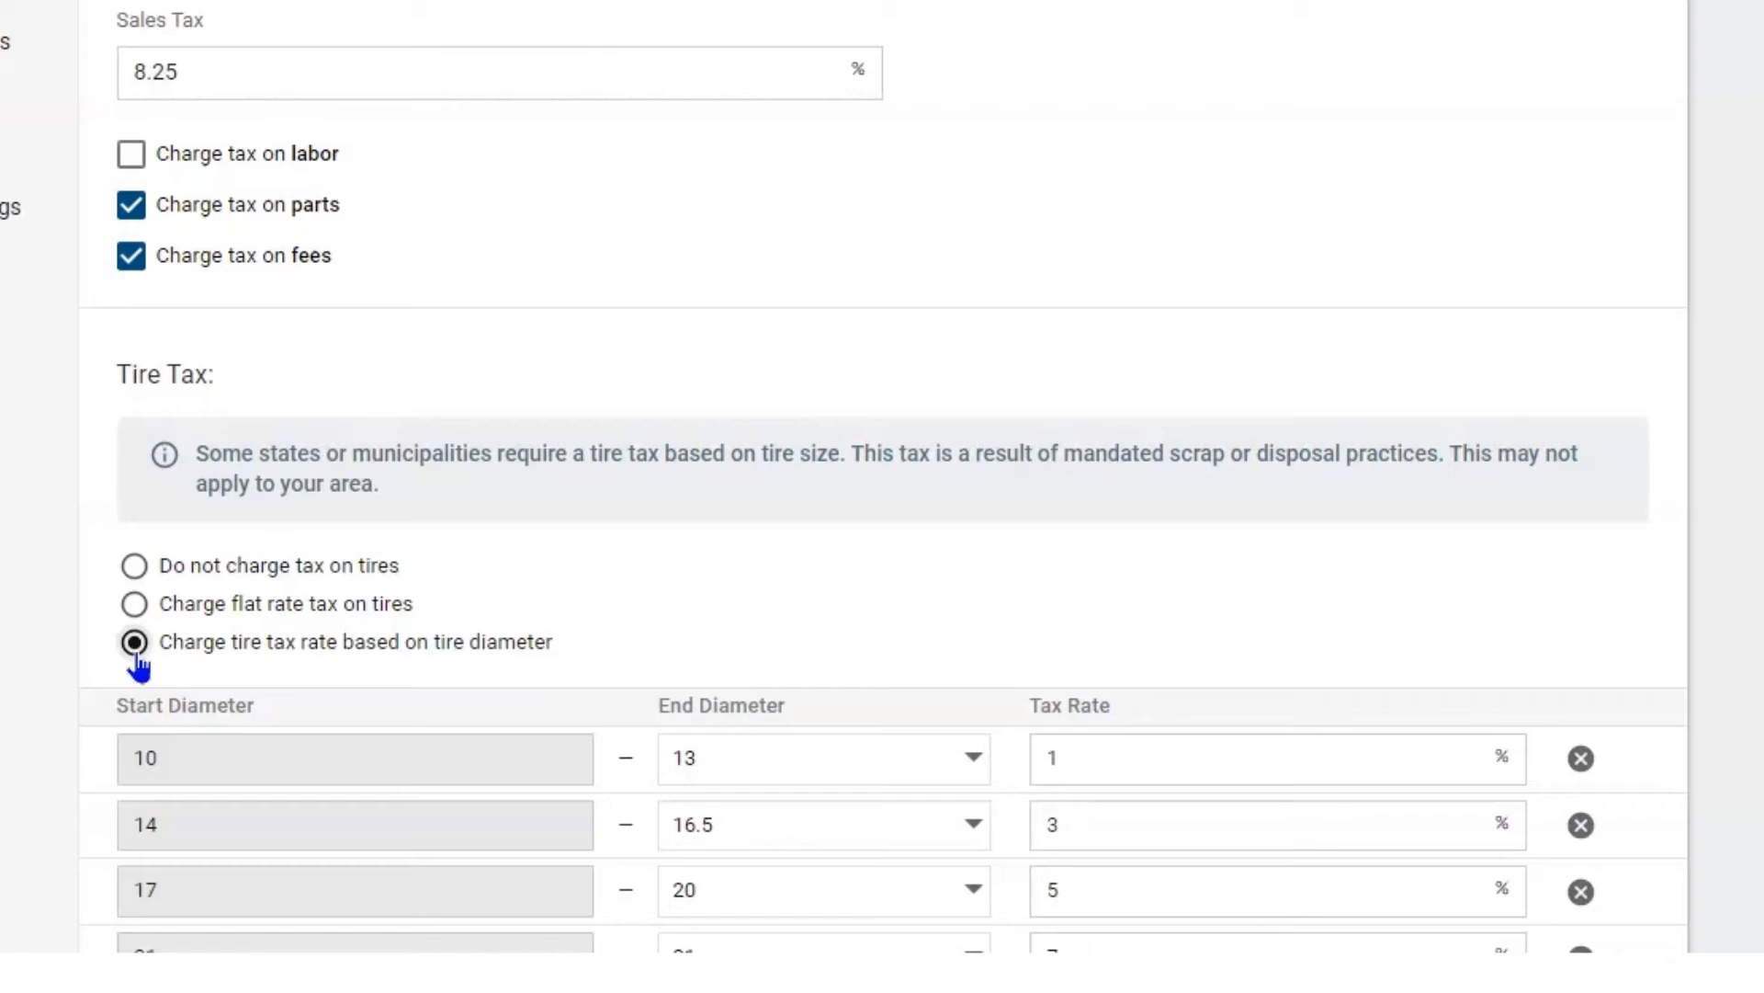
scroll(down, 3)
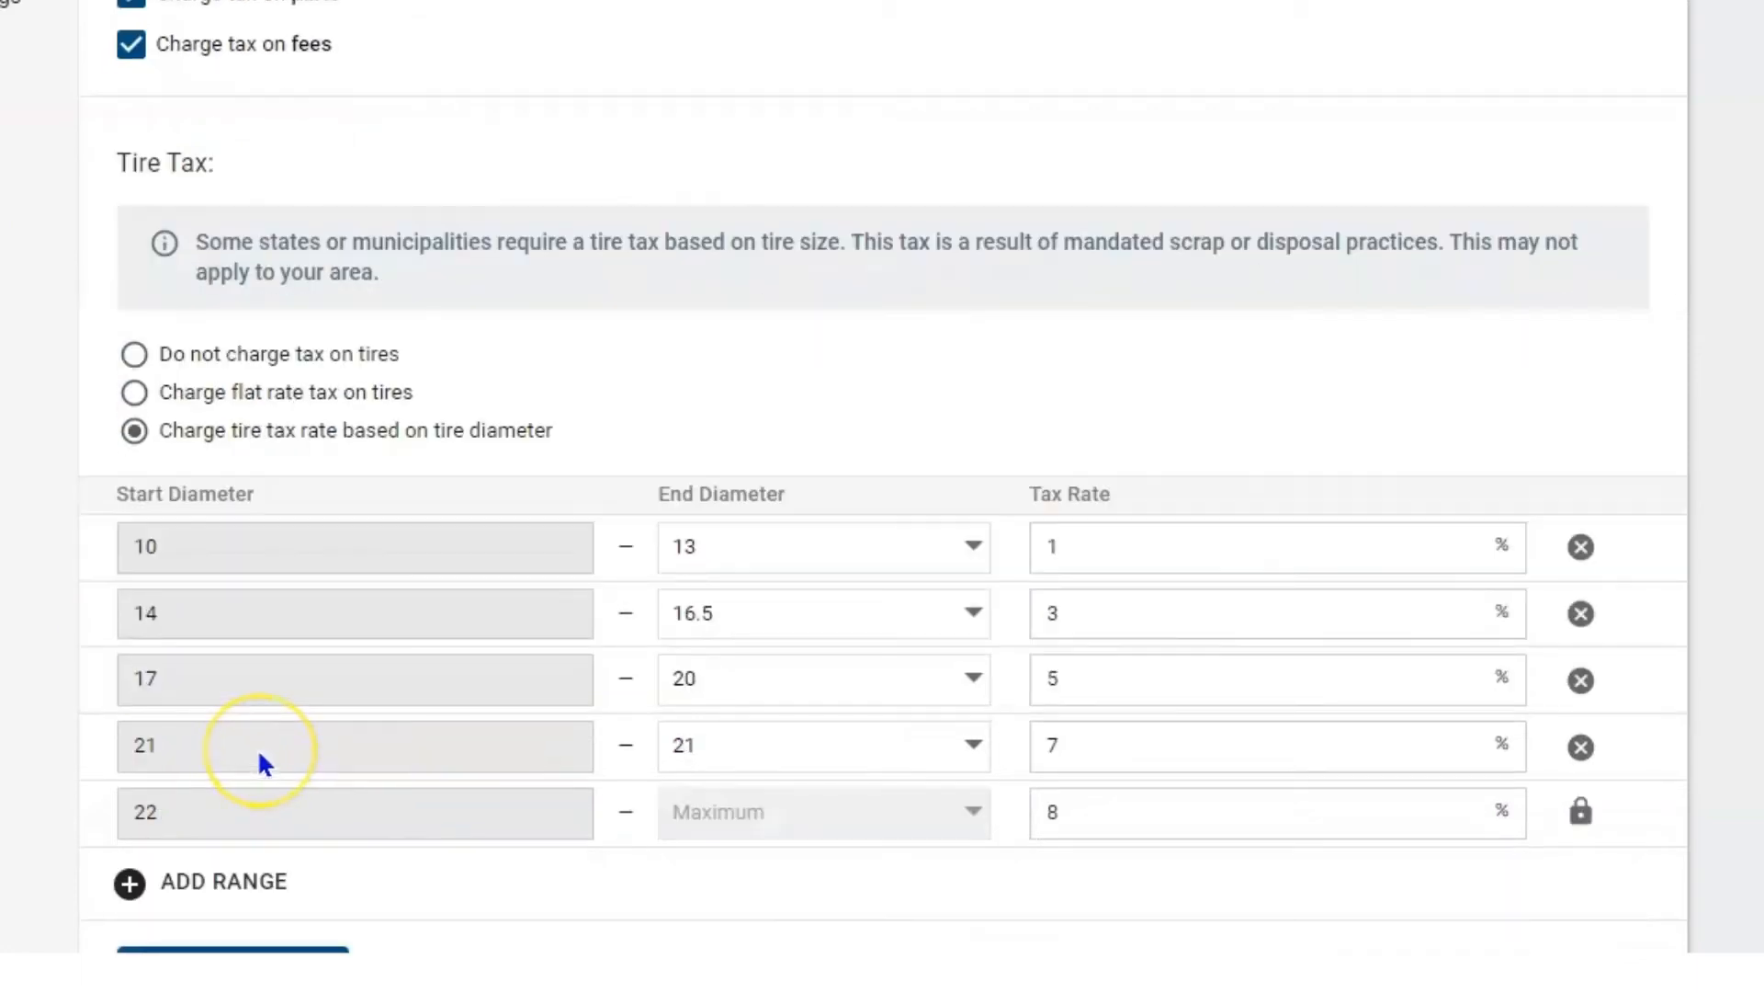
mouse_move(284, 739)
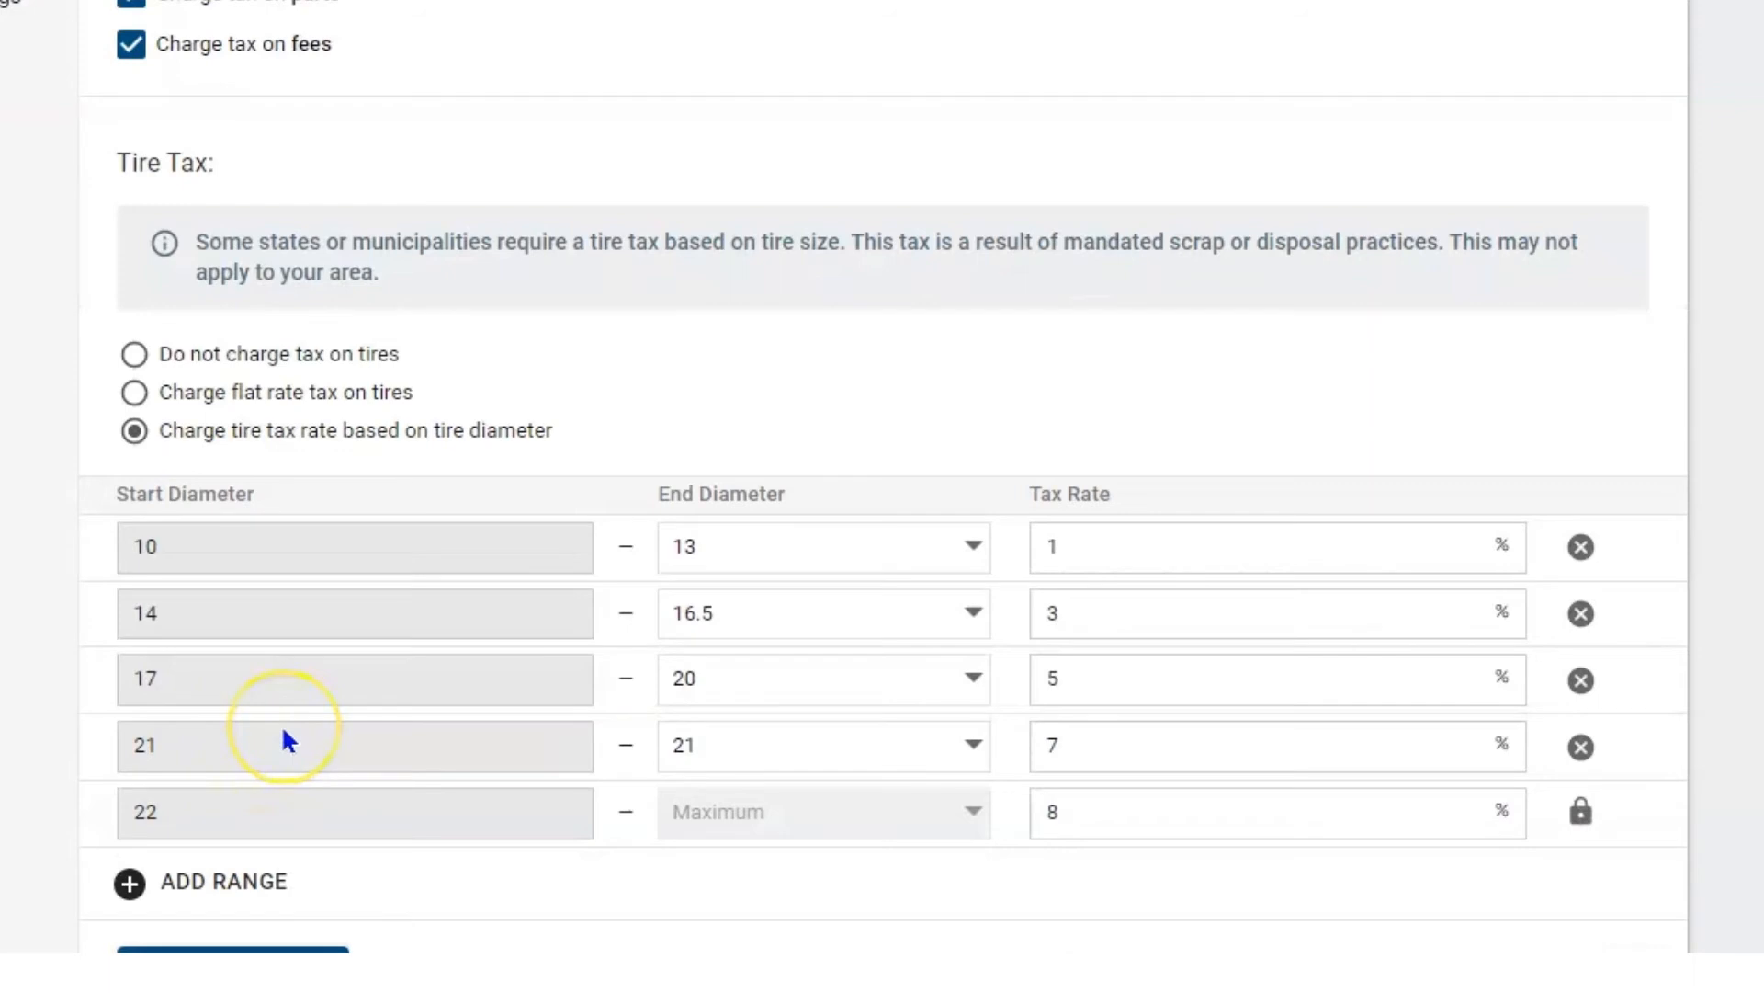
mouse_move(157, 833)
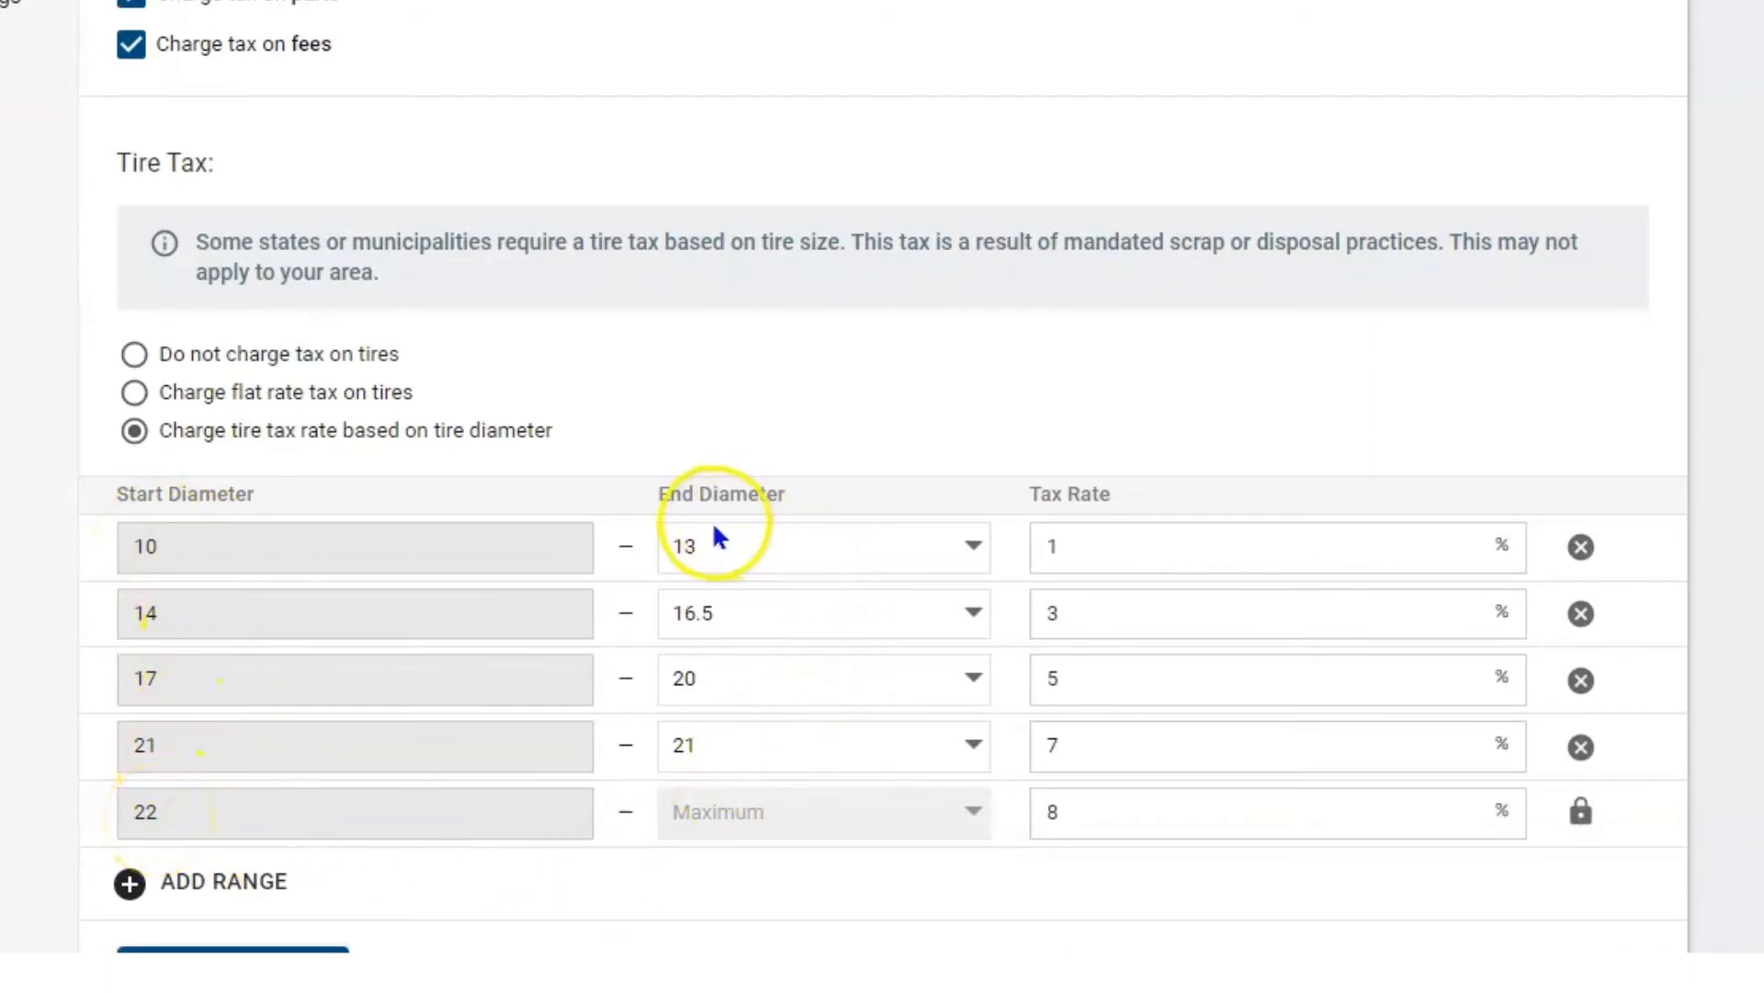
mouse_move(1193, 592)
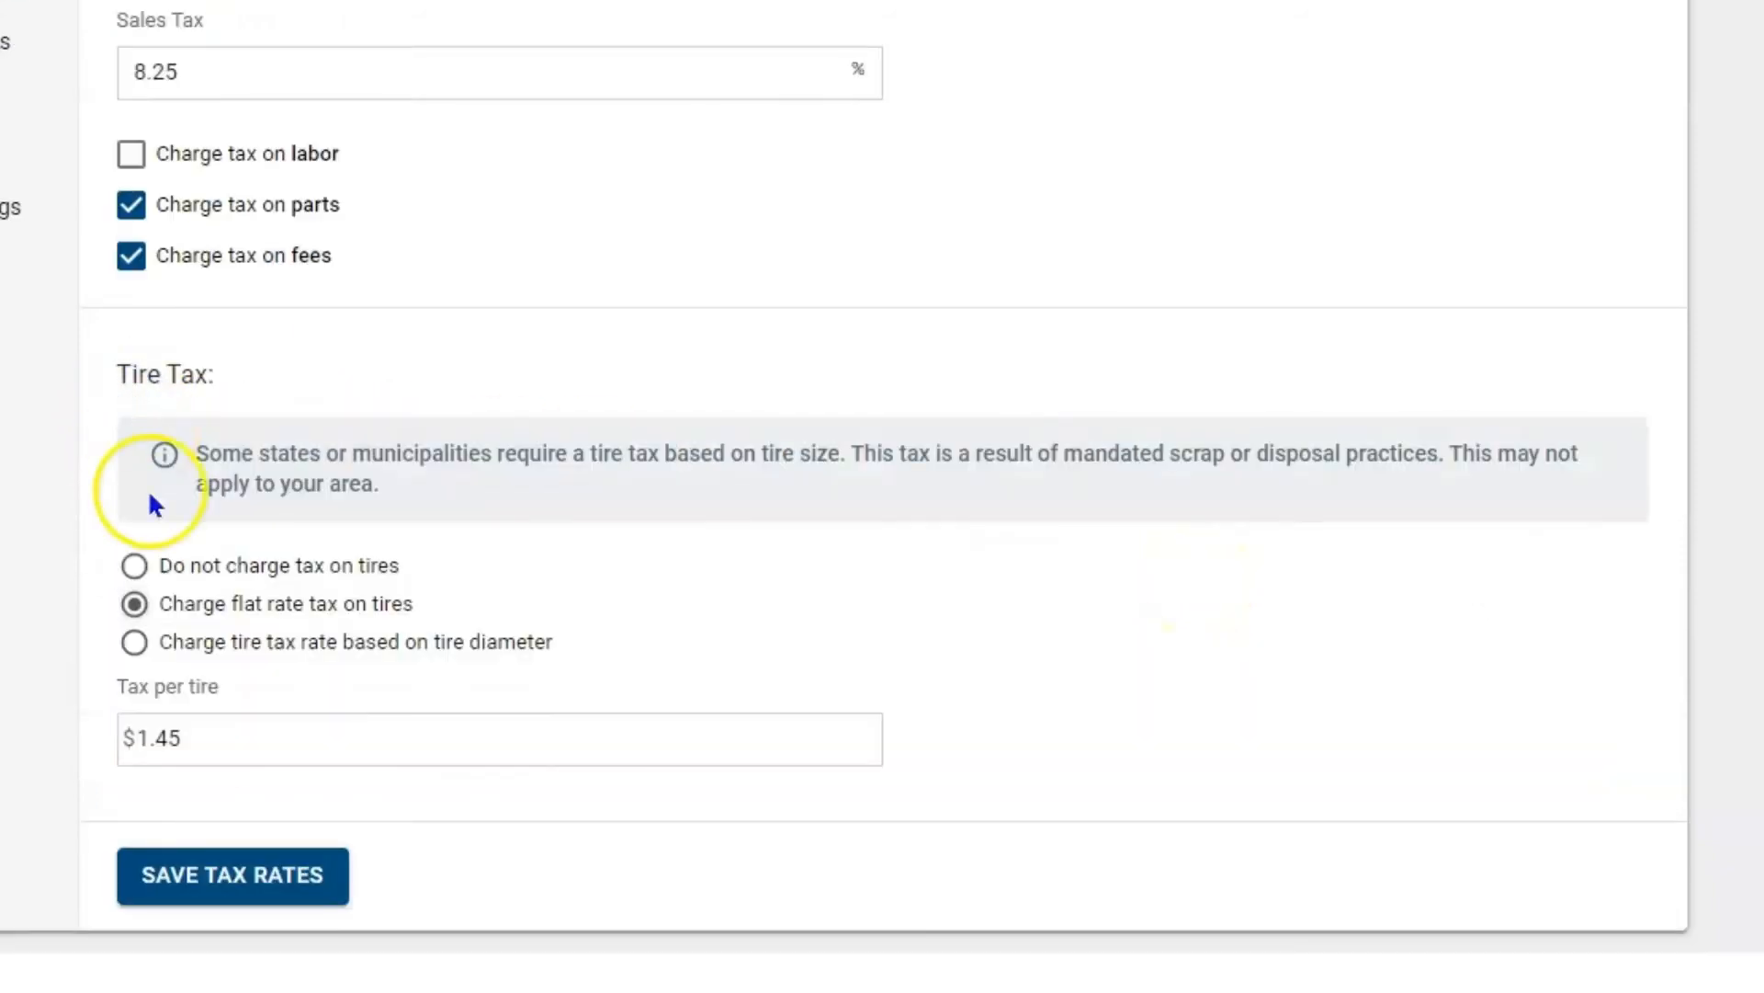
Set Tire Tax to not charge tax on tires.
click(134, 565)
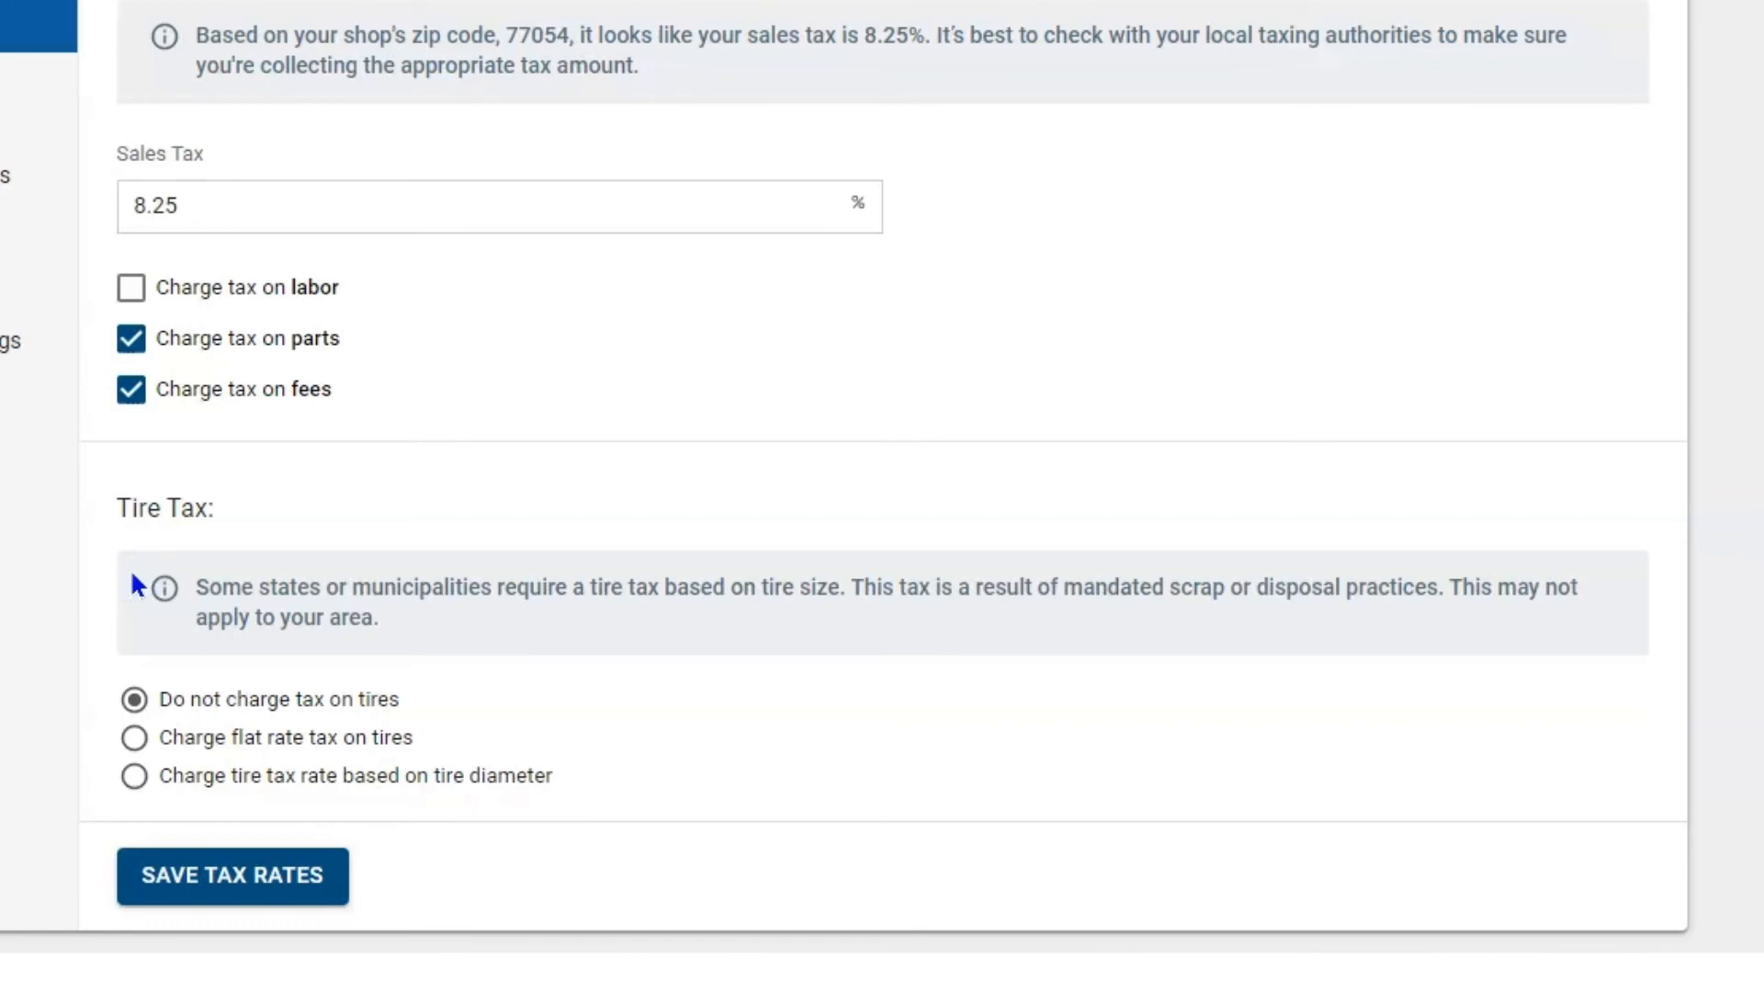
mouse_move(171, 575)
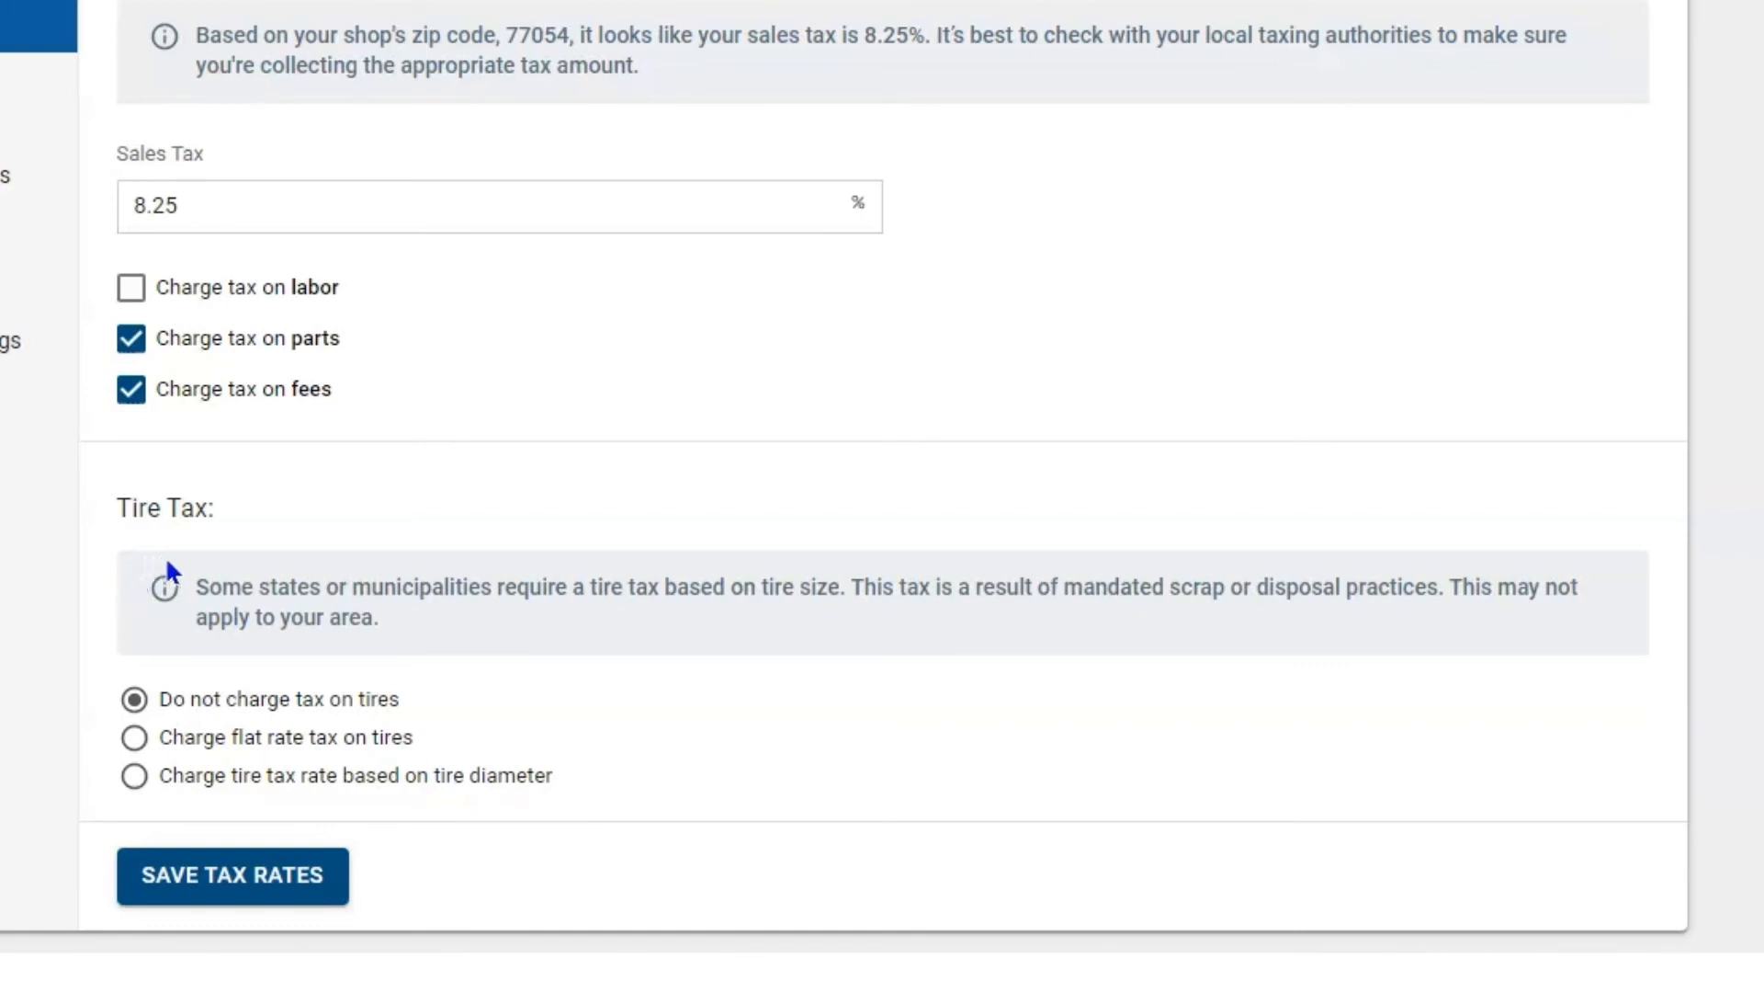